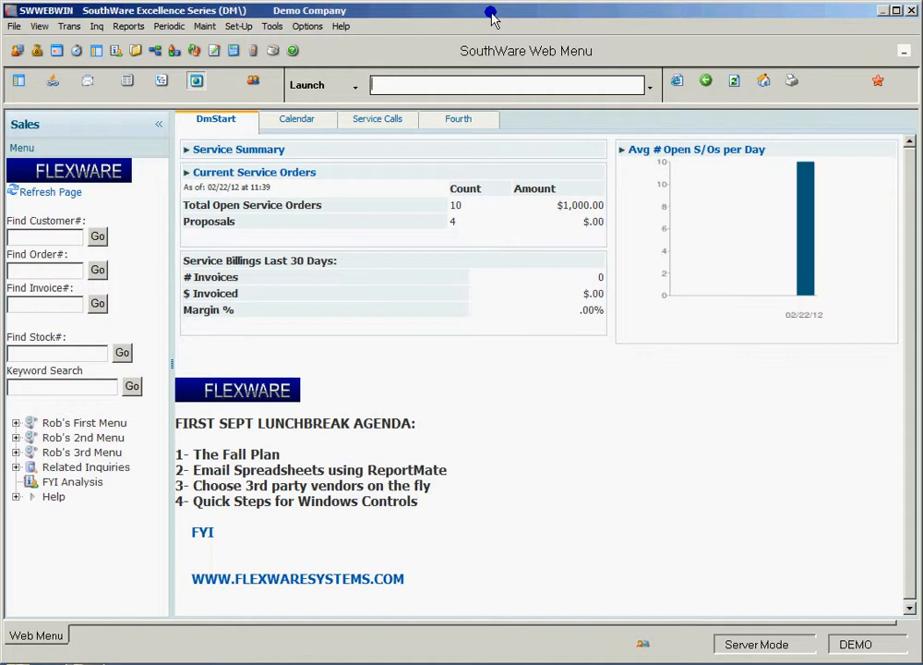
pyautogui.moveTo(480, 15)
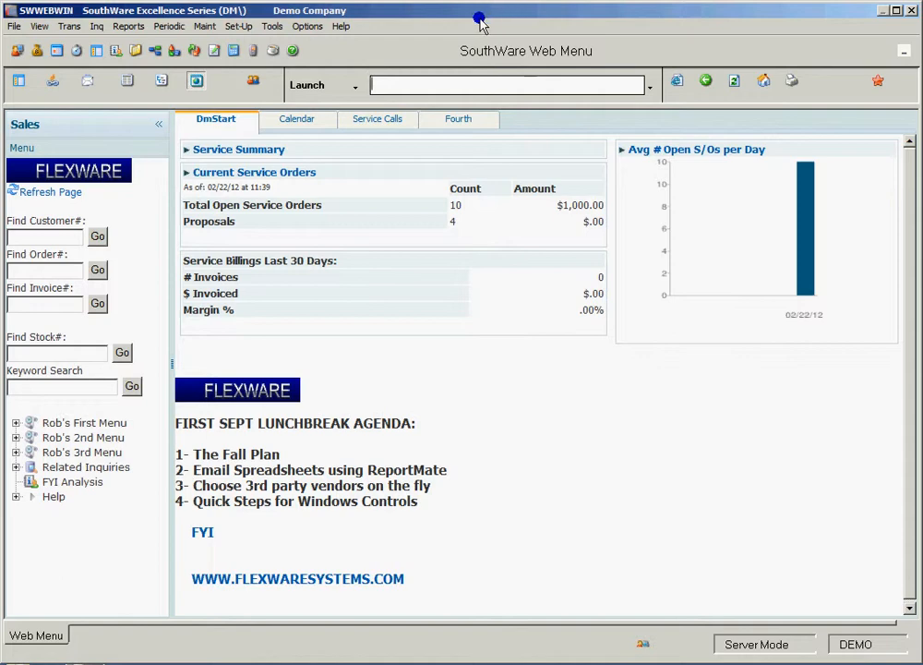
pyautogui.moveTo(125, 77)
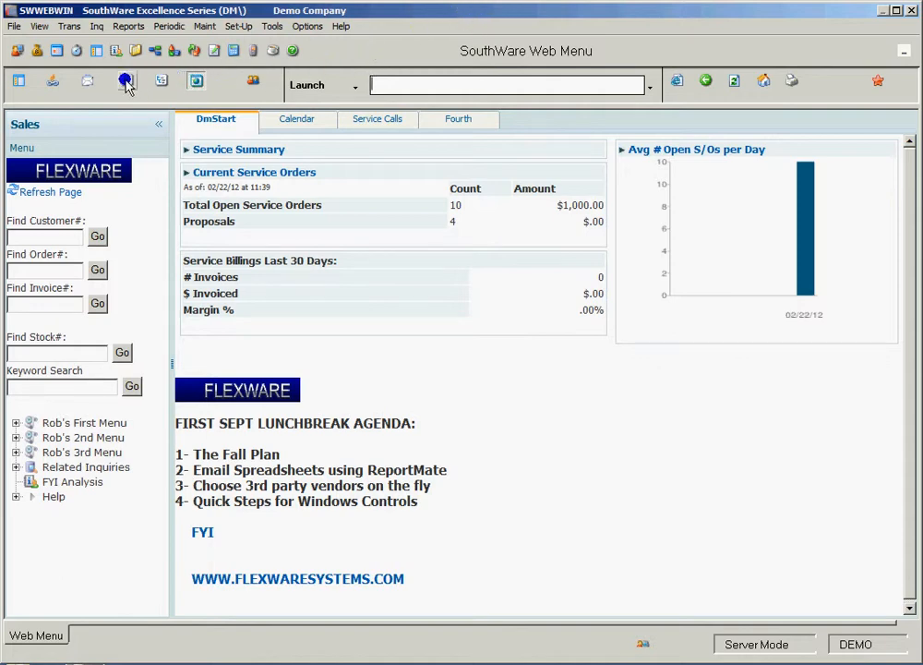
# Send the existing AR Report e-mail option to my own address and view the Aging Report message with its attached report in Outlook
pyautogui.click(126, 79)
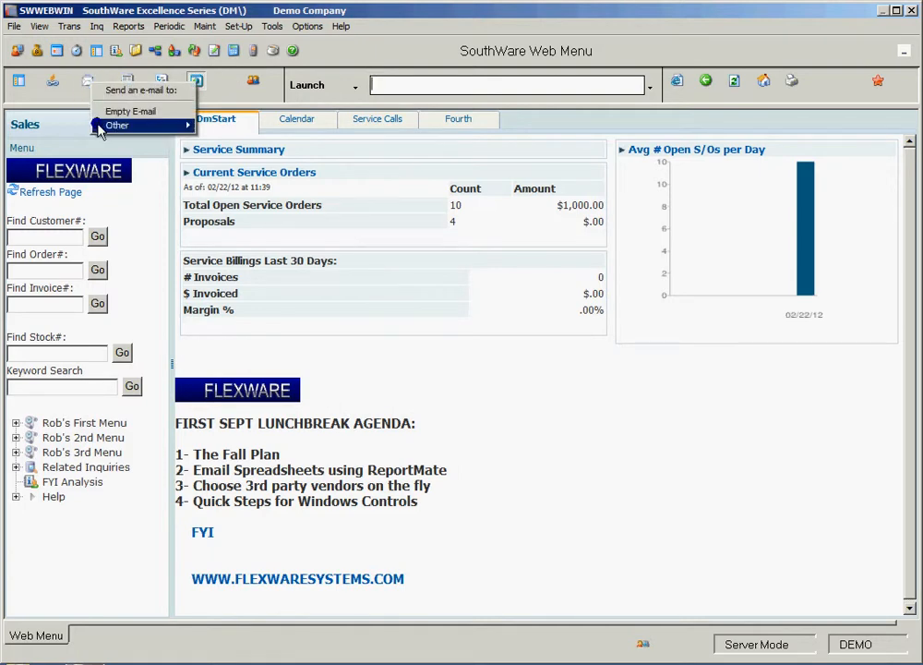
pyautogui.moveTo(118, 126)
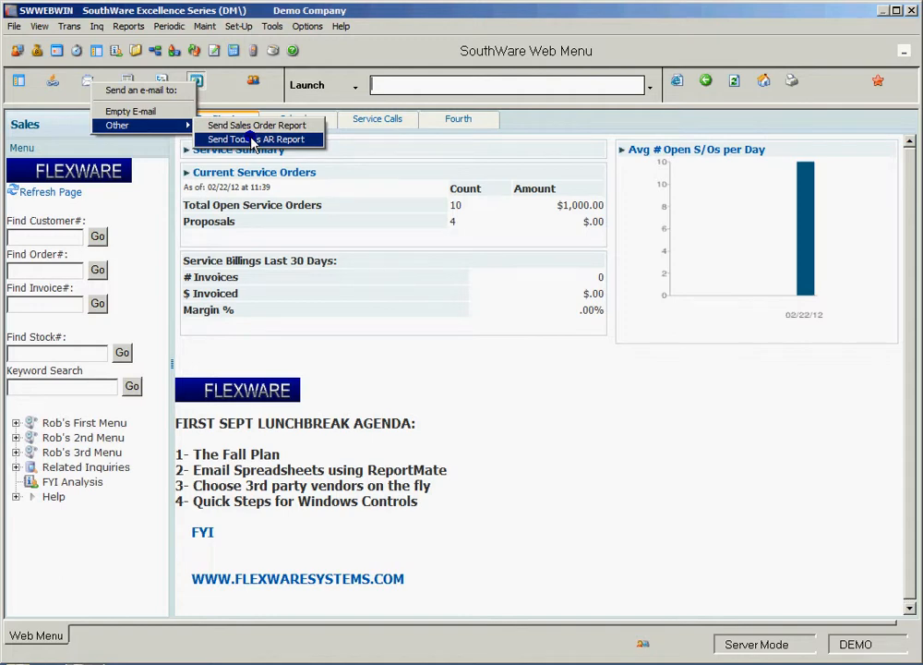
pyautogui.click(259, 139)
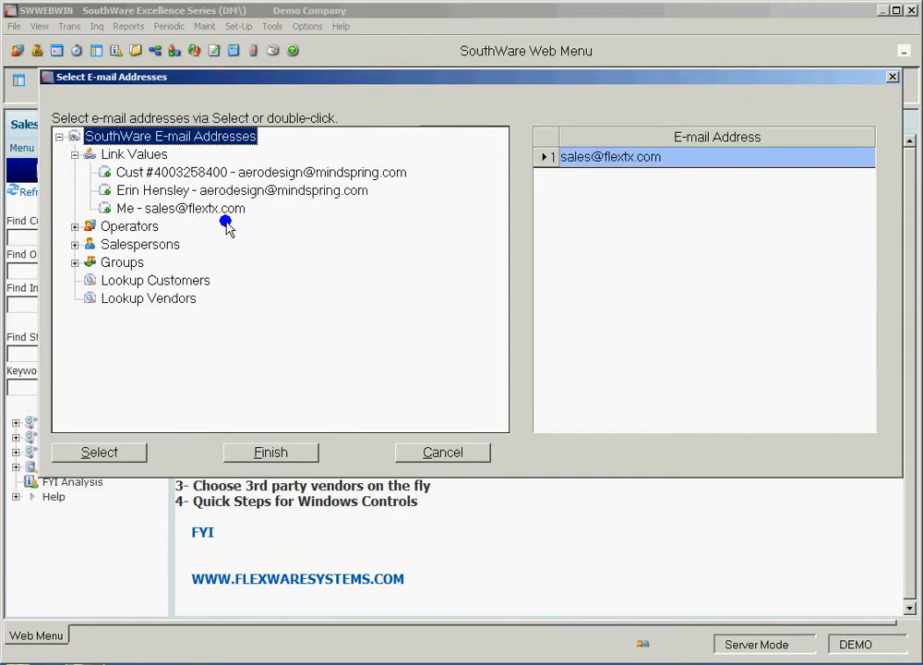
pyautogui.doubleClick(181, 207)
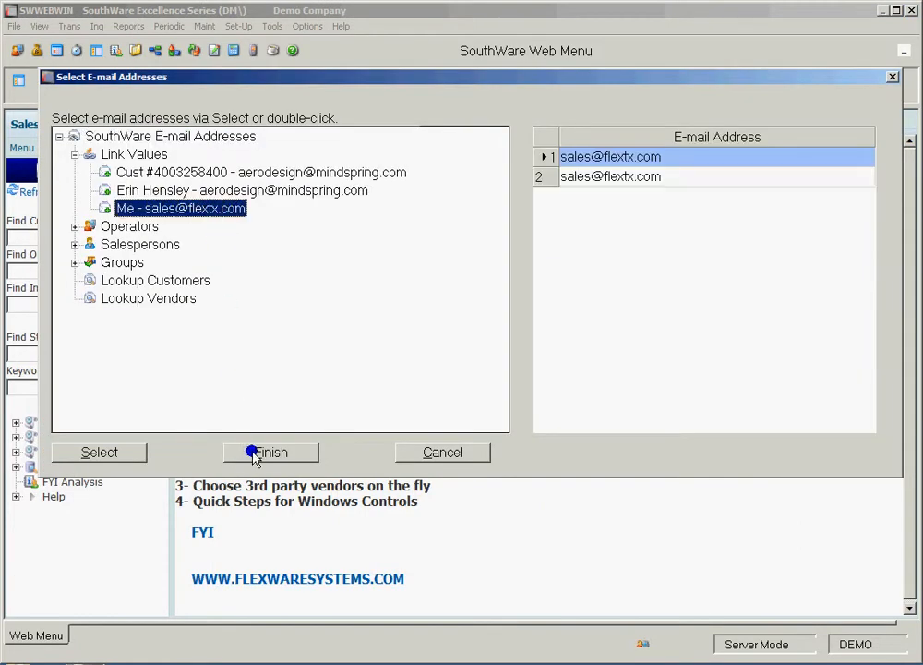
pyautogui.click(272, 451)
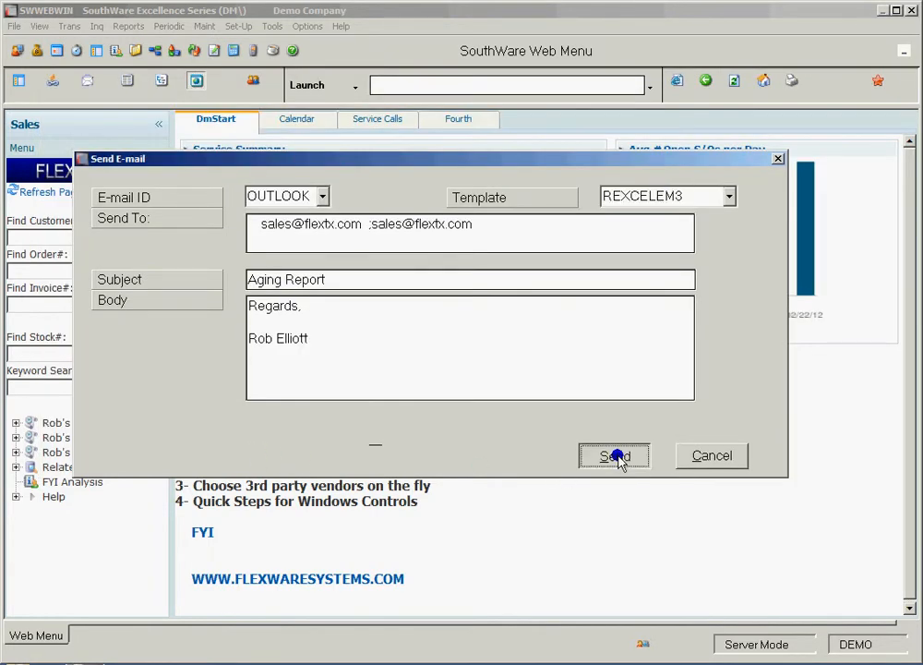
pyautogui.click(613, 454)
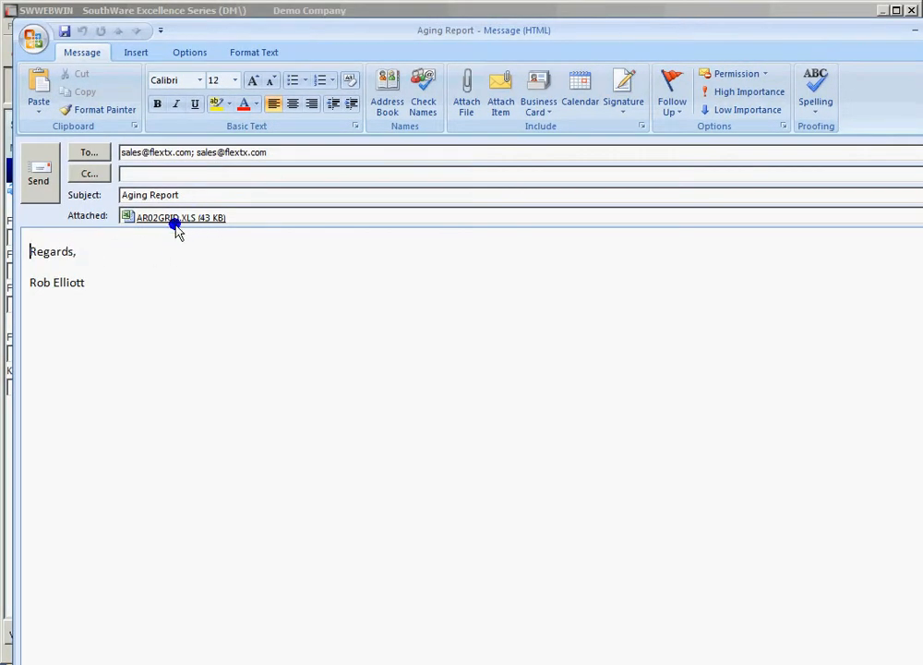
pyautogui.doubleClick(175, 218)
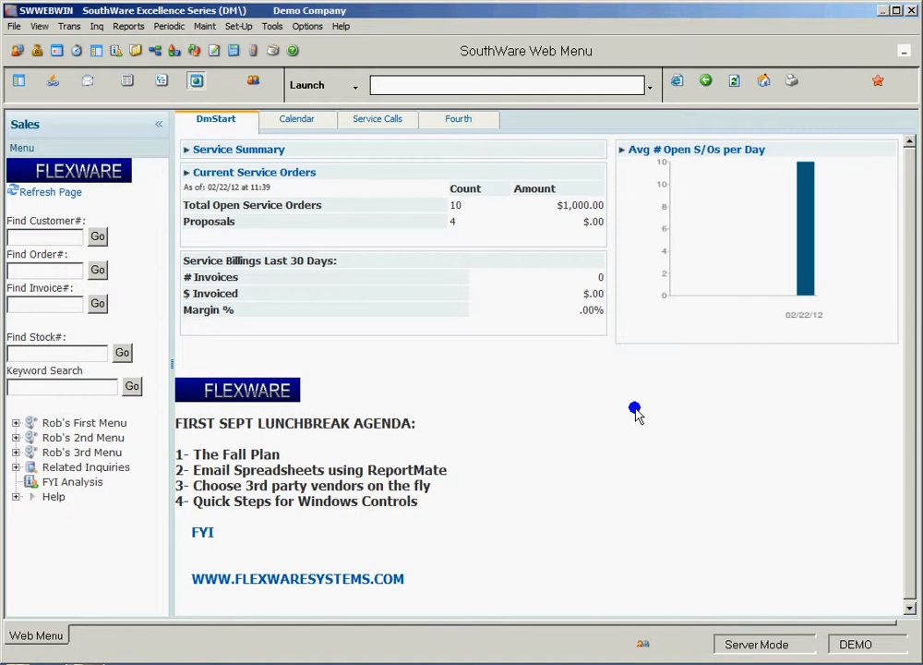
# In RM06, look up formats matching RESLS and select the Orders by Salesperson format RESLSORD for design
pyautogui.write('rm06')
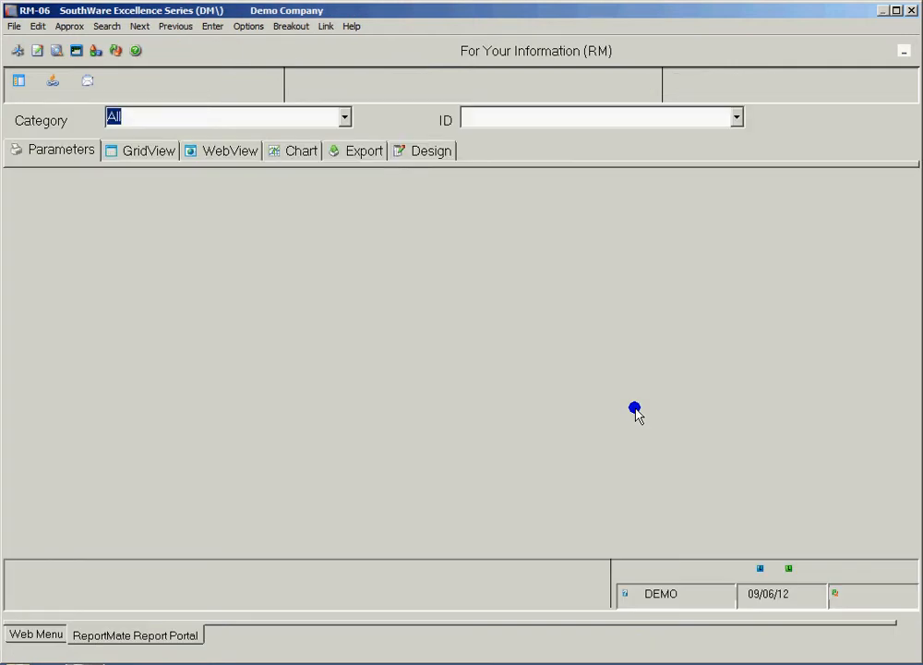
pyautogui.write('RESLS')
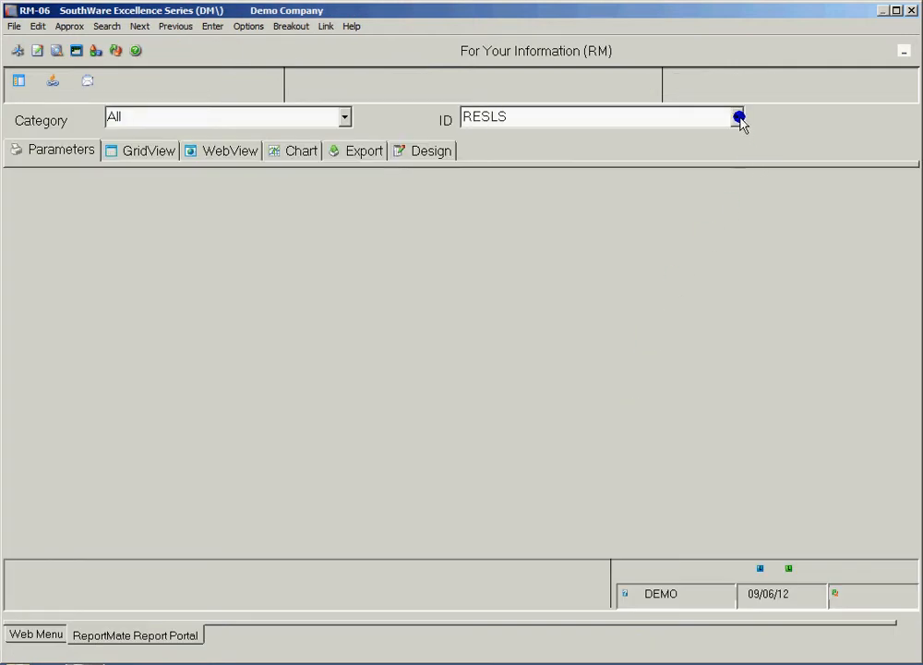
pyautogui.click(737, 119)
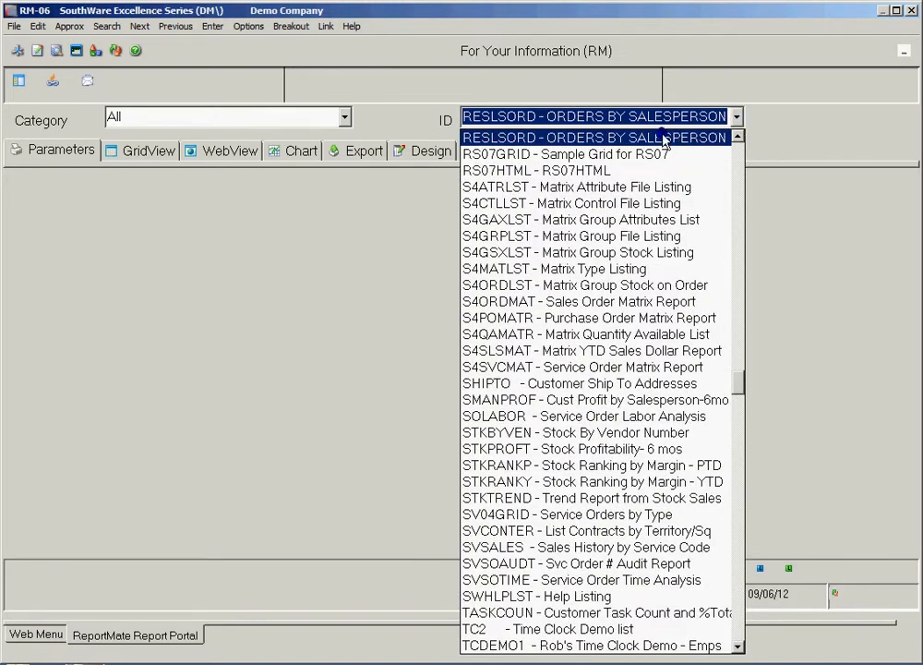
pyautogui.click(594, 137)
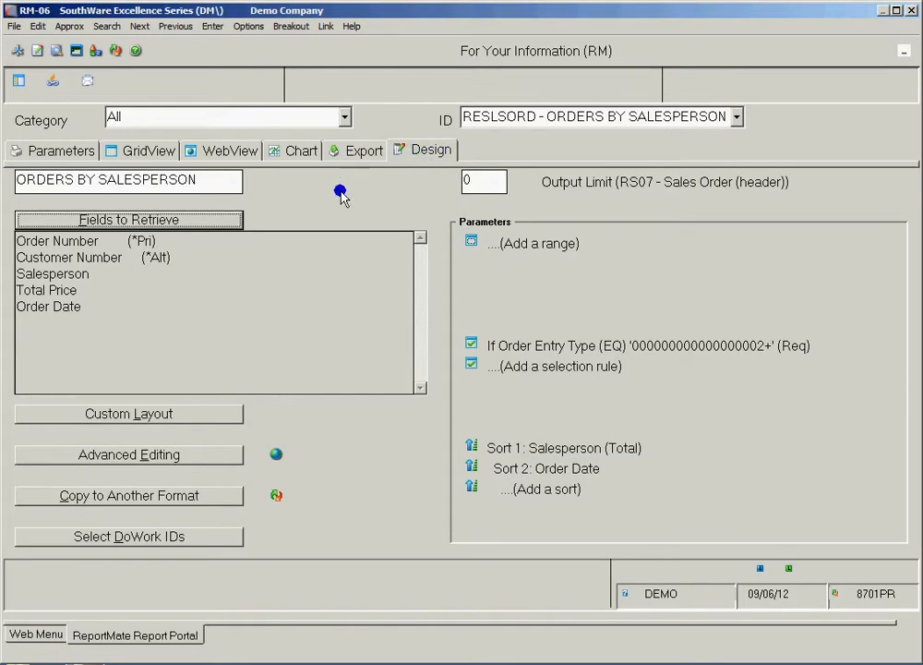
# Copy the format to a new ID RESLS2 described SALES ORDERS FOR BLAKE
pyautogui.click(127, 495)
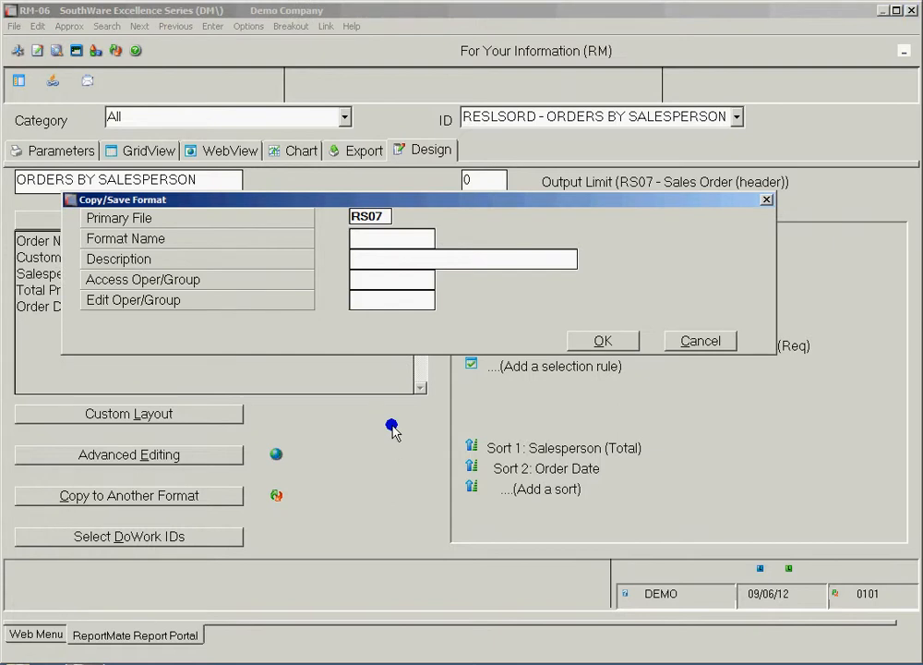
pyautogui.write('RESL')
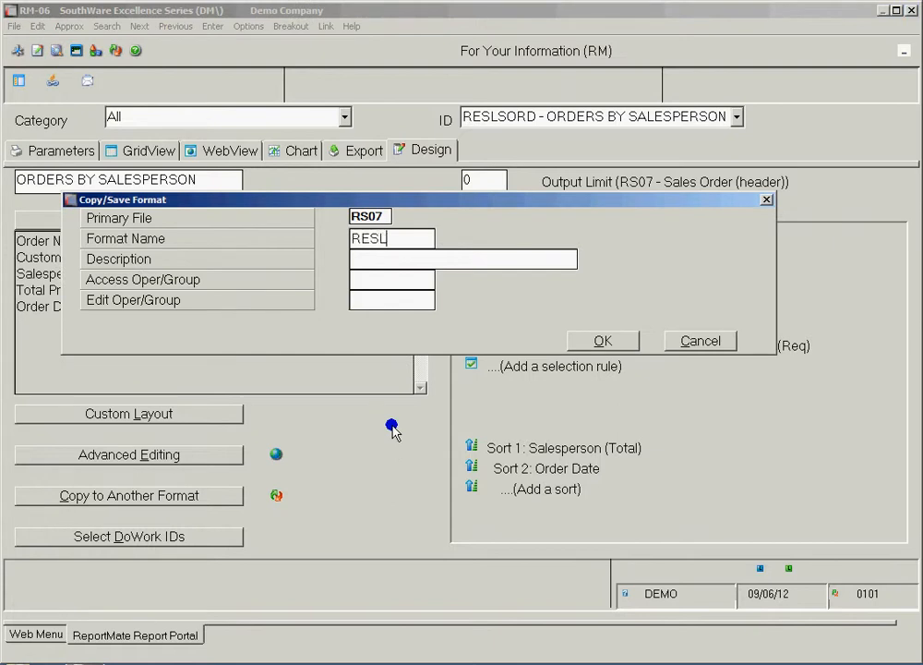
pyautogui.write('S2')
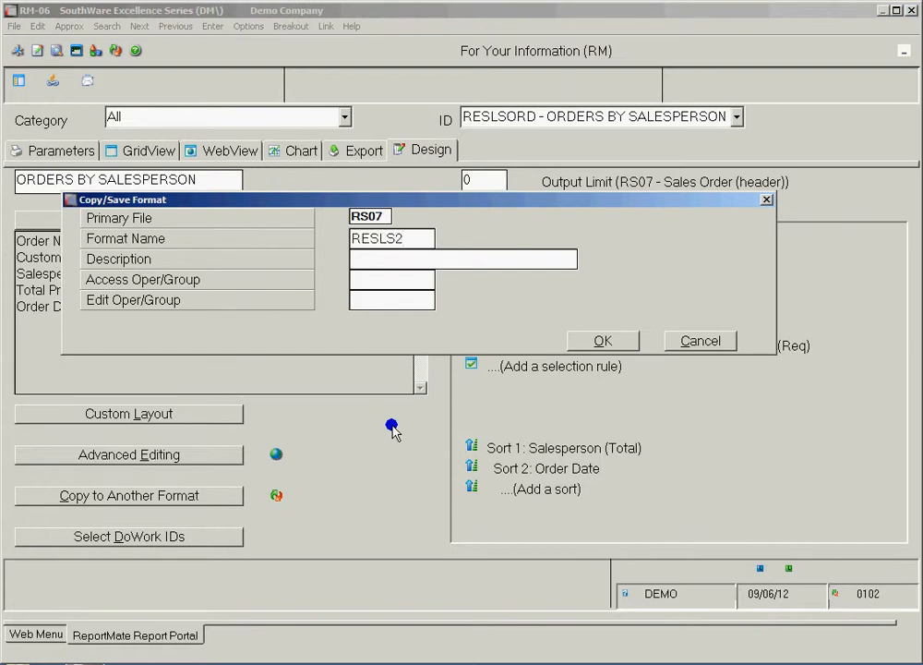
pyautogui.write('SALES ORDERS FOR BLAK')
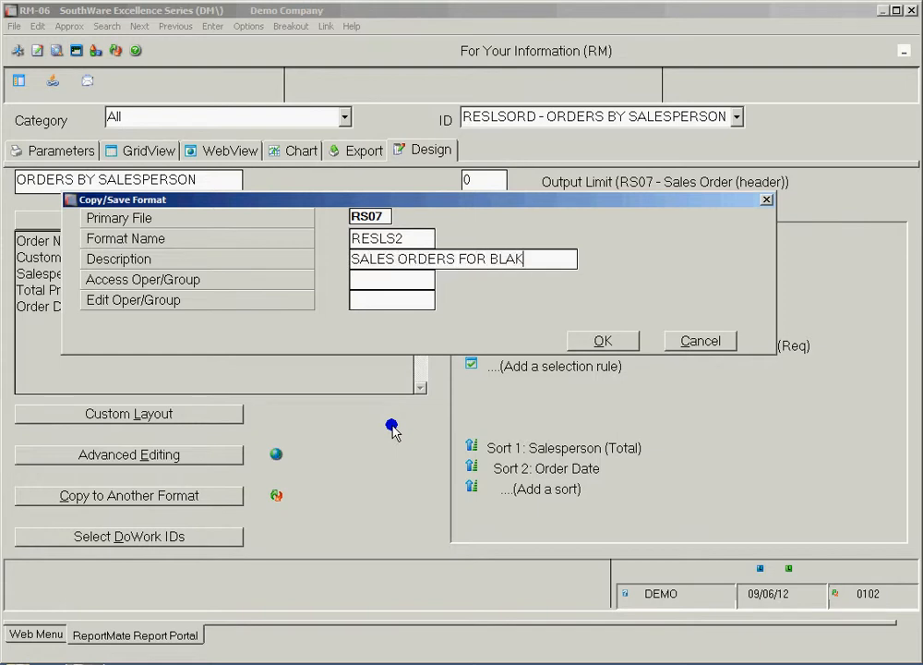
pyautogui.click(602, 340)
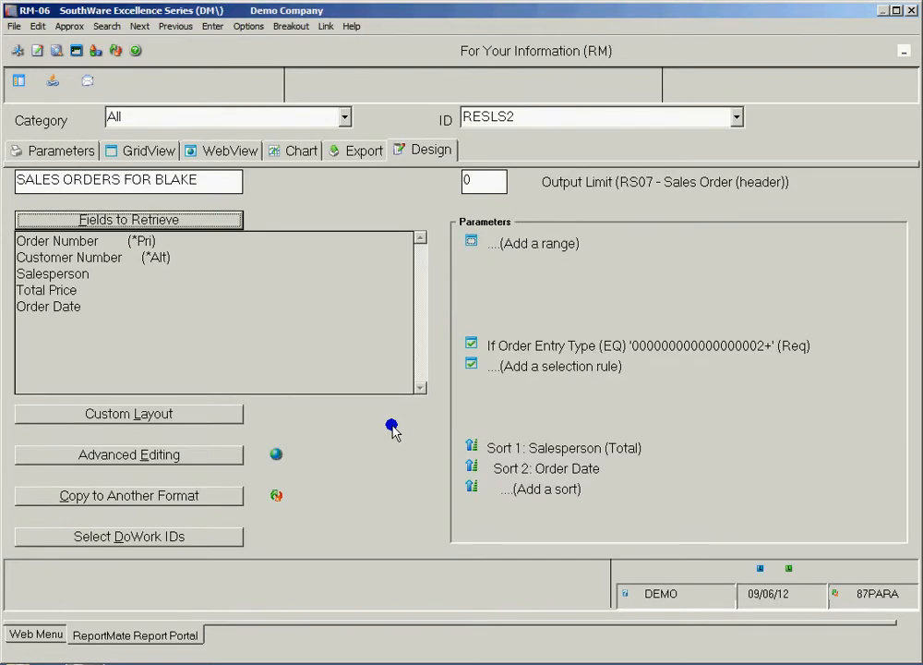
pyautogui.moveTo(469, 408)
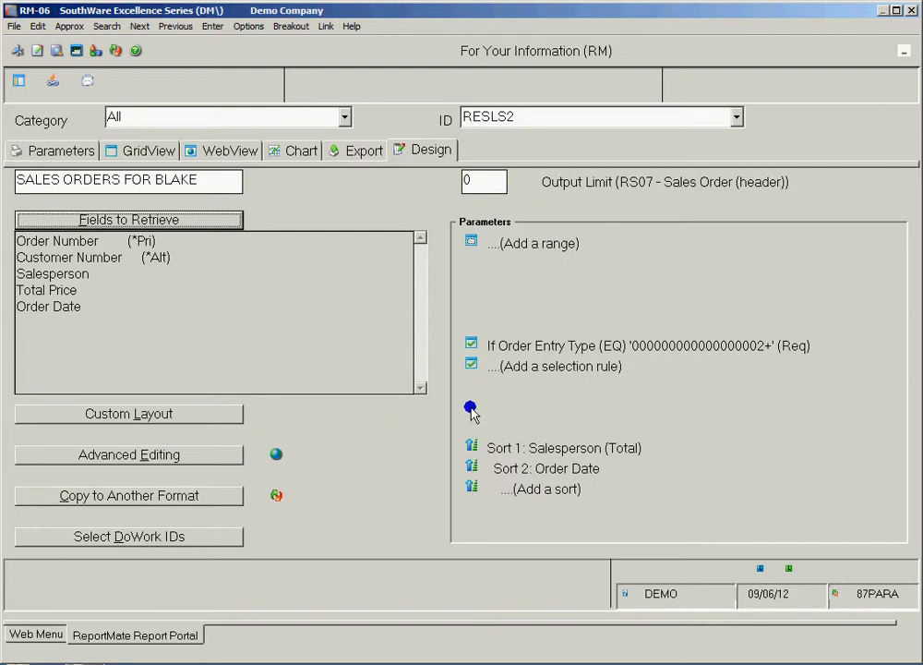
# Add a selection rule Salesperson EQ BTR to RESLS2 and return to the Web Menu
pyautogui.click(469, 408)
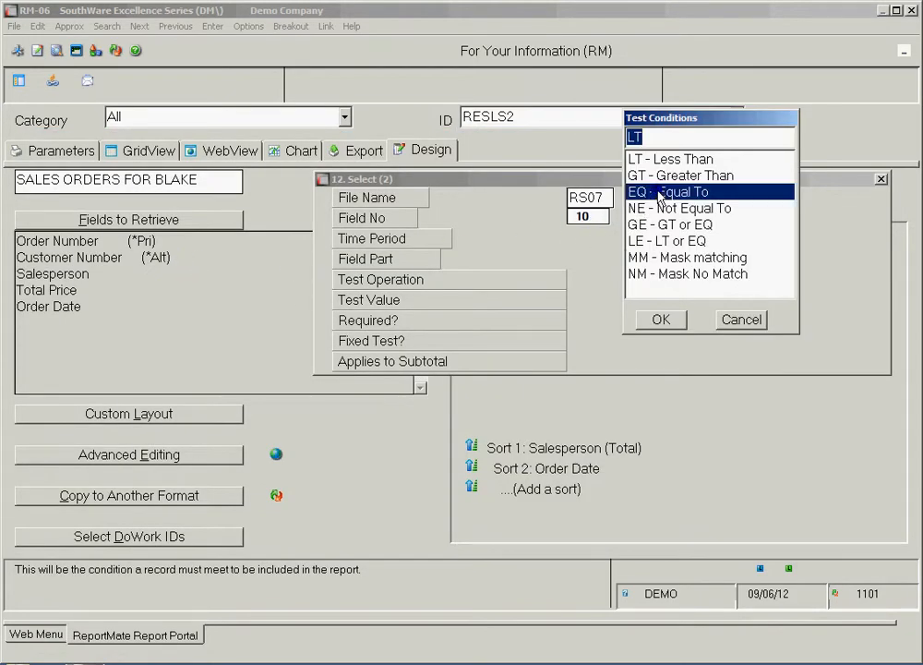
pyautogui.click(662, 191)
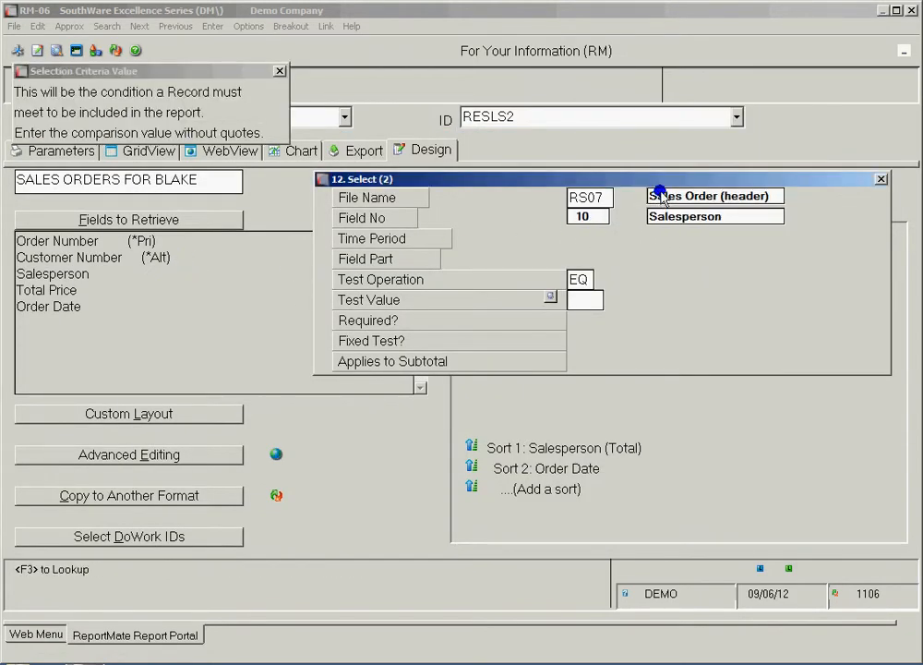
pyautogui.write('B')
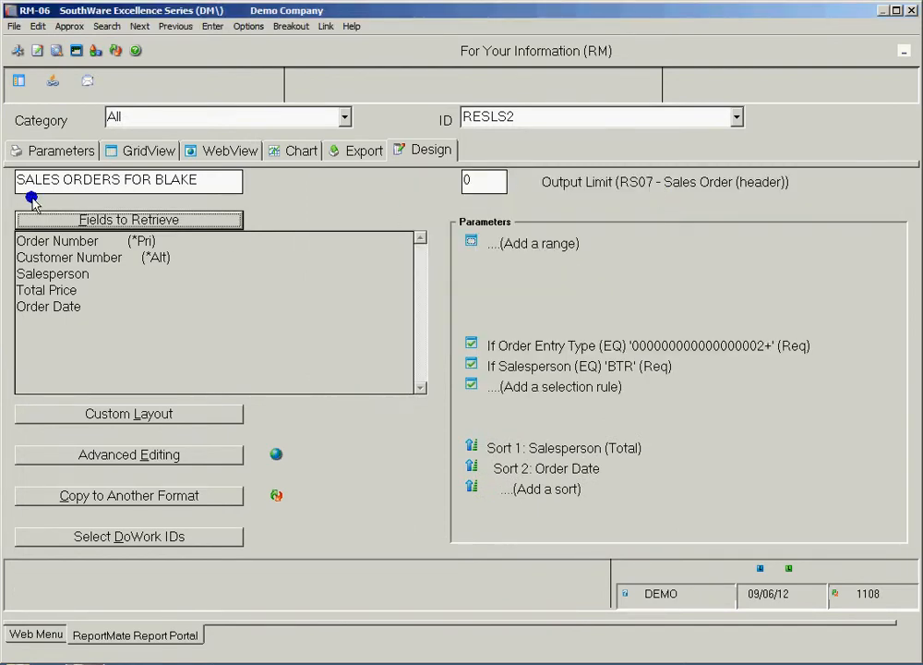
pyautogui.moveTo(57, 201)
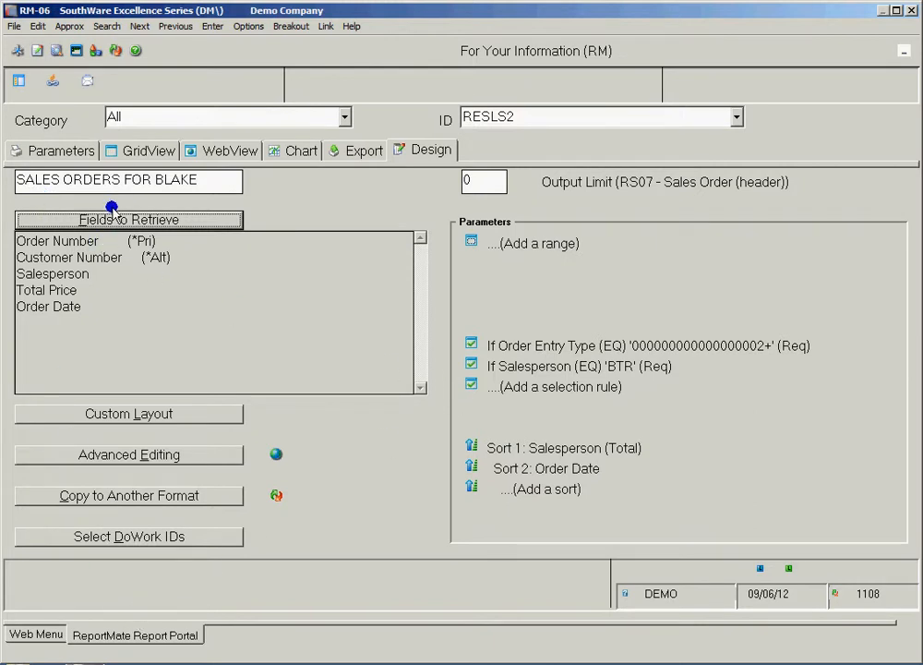
pyautogui.click(35, 631)
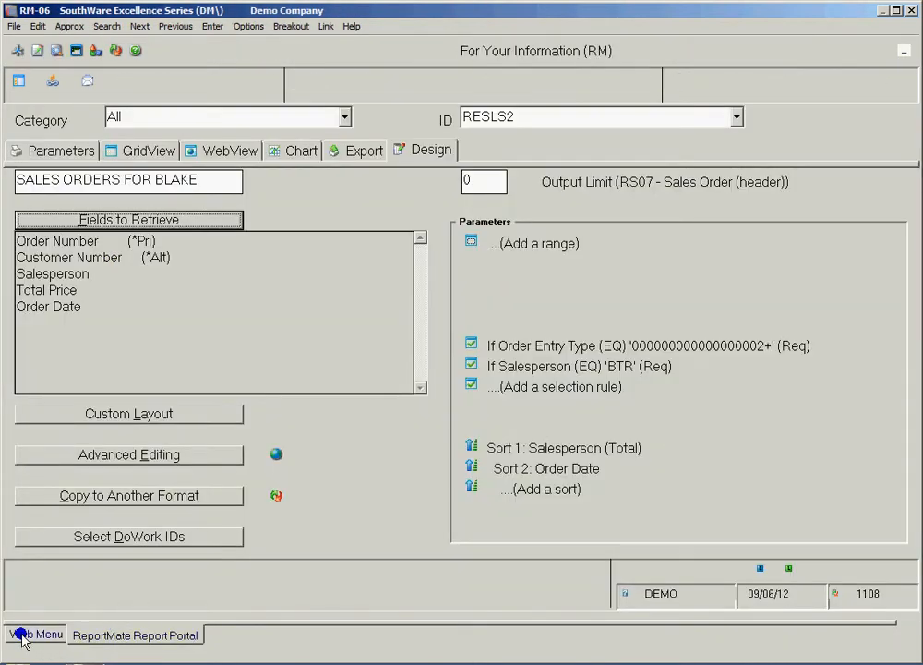
# From the web menu home, start E-mail Launch ID Maintenance (0917) and begin a new launch ID REXCEL5
pyautogui.click(29, 630)
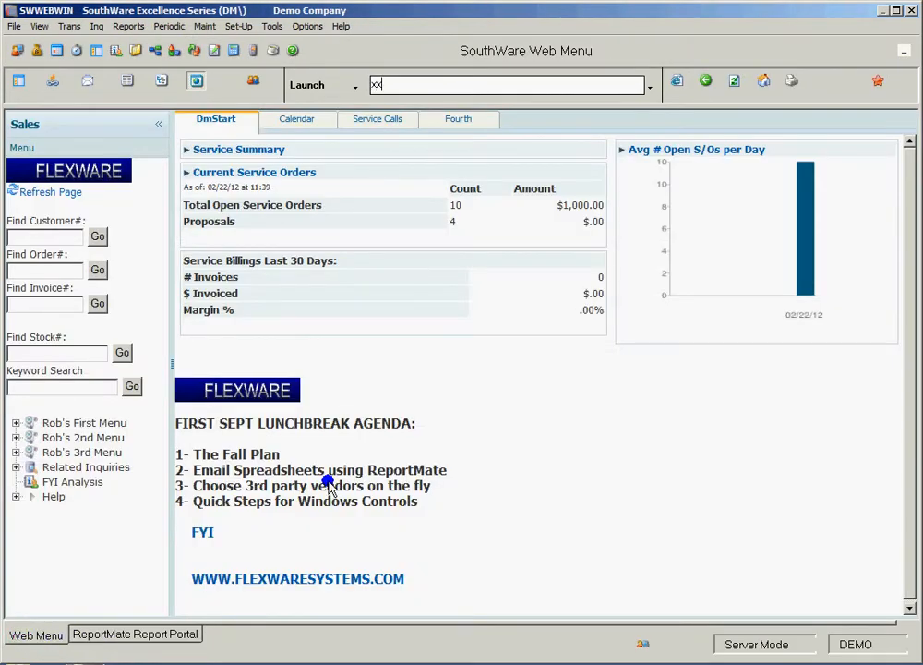
pyautogui.write('0917')
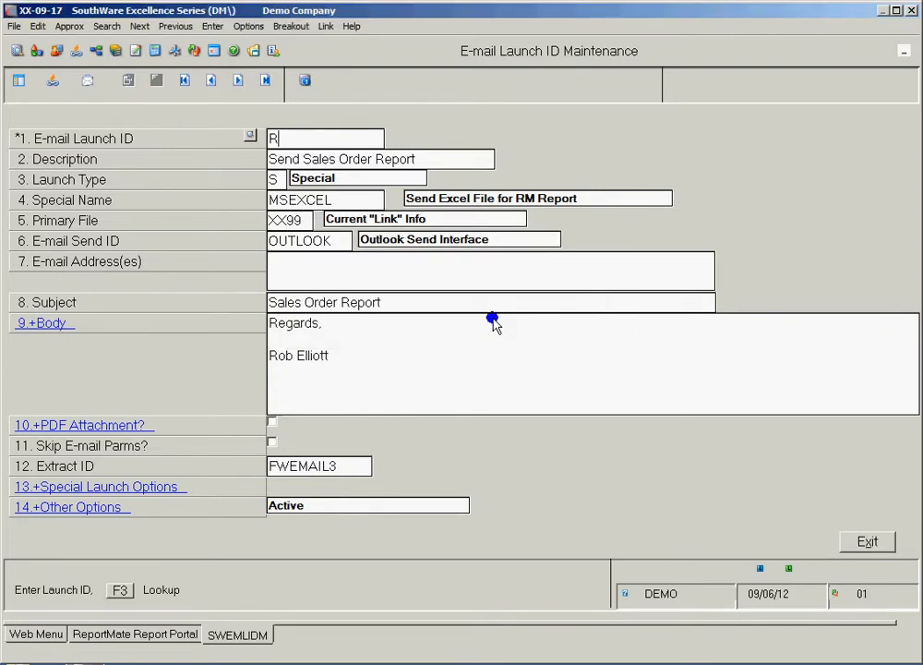
pyautogui.write('EXCEL5')
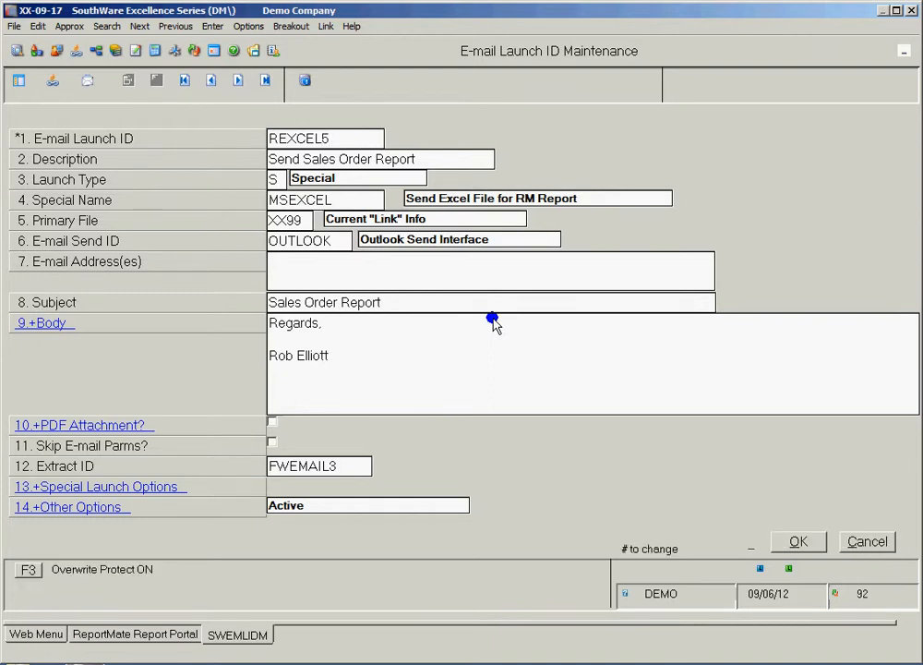
pyautogui.click(100, 487)
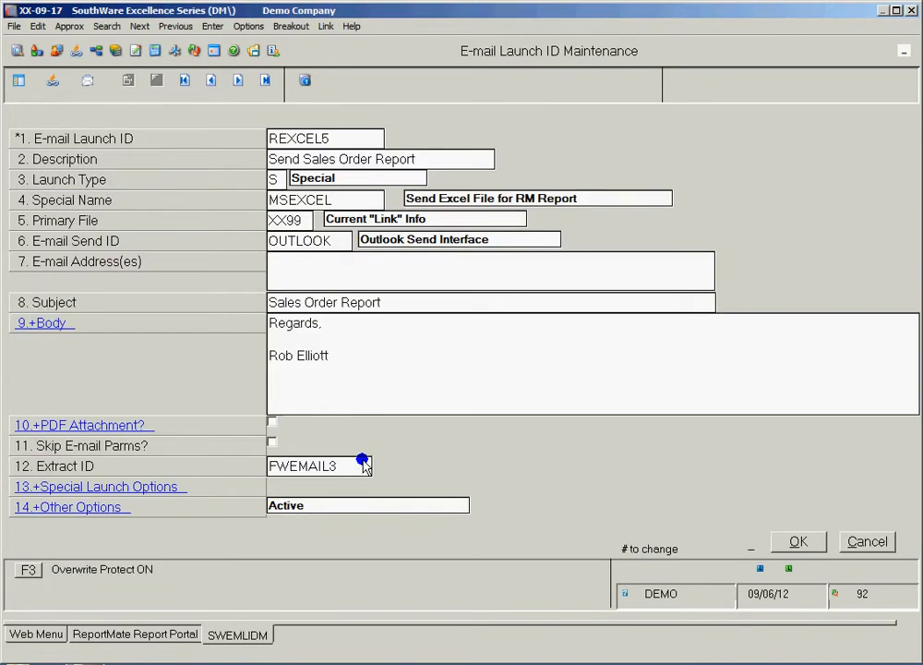
pyautogui.click(325, 302)
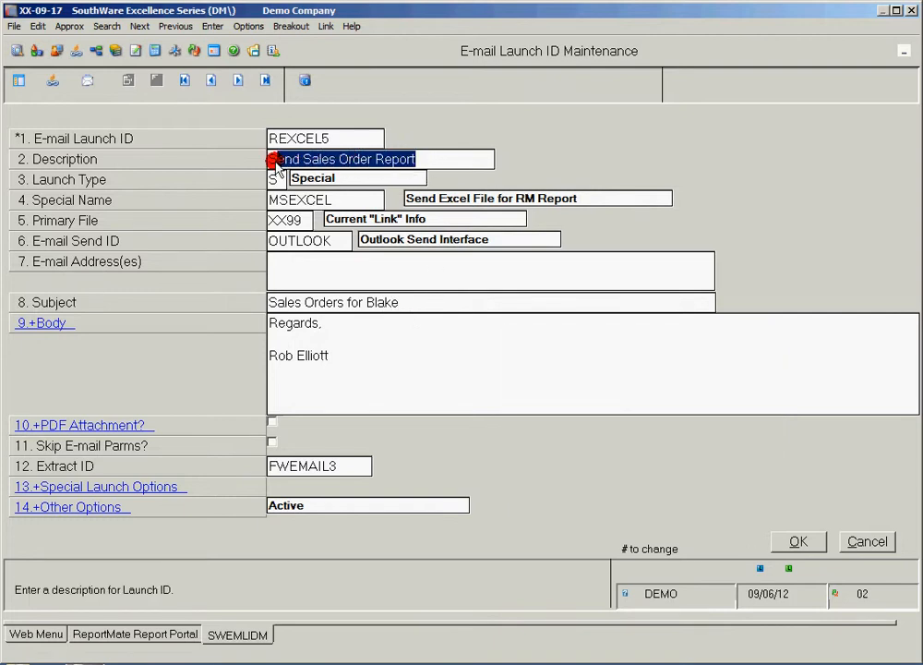
# Describe it as Blake's Orders with subject Sales Orders for Blake via OUTLOOK and save the definition
pyautogui.write('Ba')
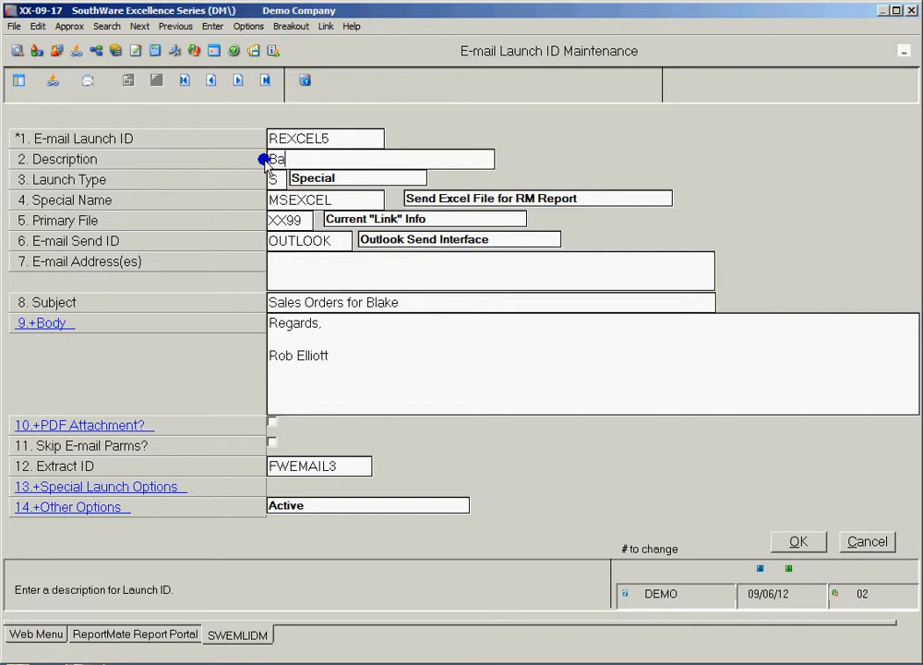
pyautogui.write('lke')
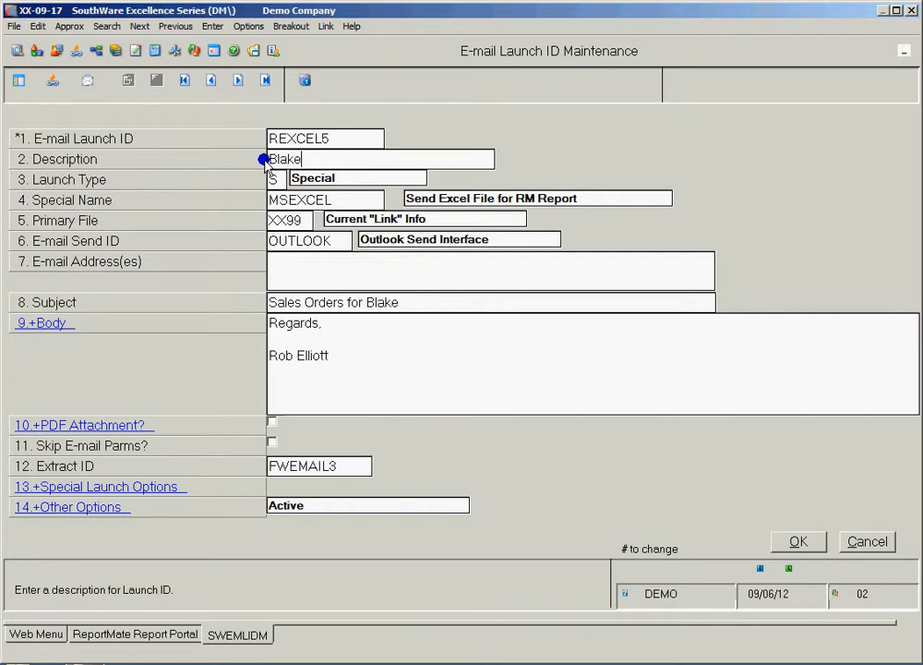
pyautogui.write("s's Order")
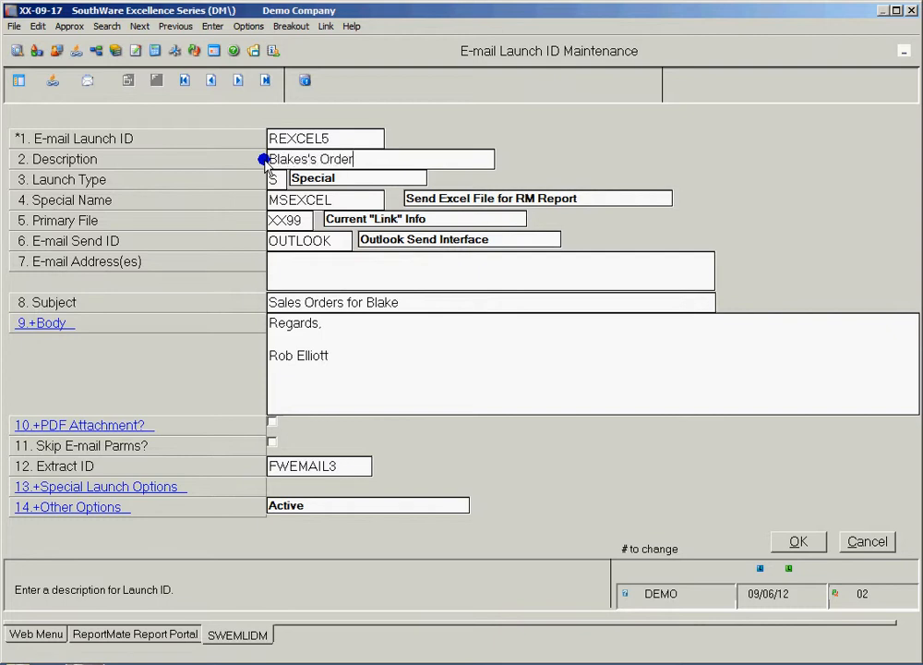
pyautogui.click(805, 541)
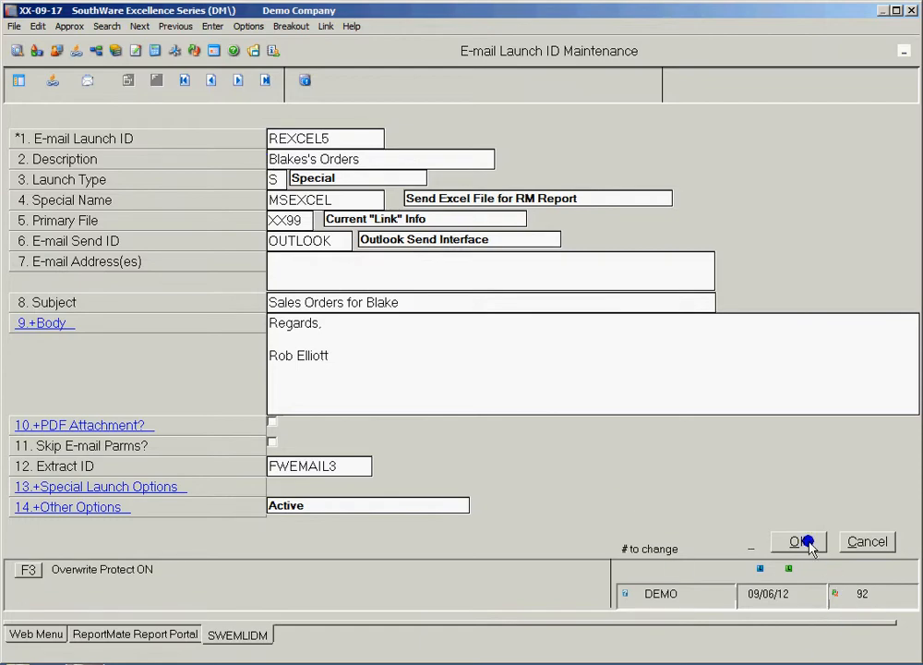
# Send the Blake's Orders e-mail option and view the Sales Orders for Blake message with the RESLS2 spreadsheet attached in Outlook
pyautogui.click(802, 541)
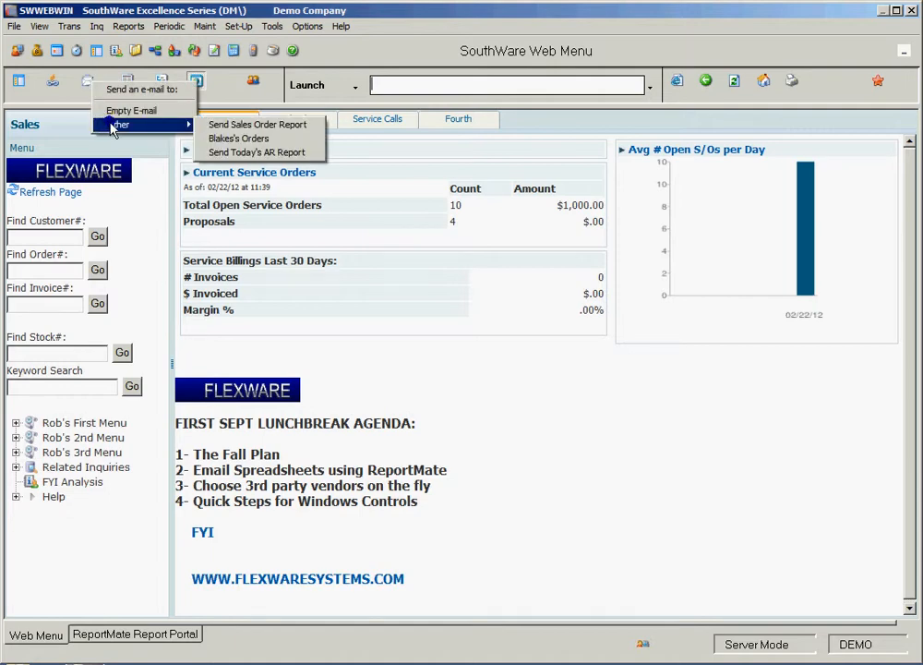
pyautogui.moveTo(238, 138)
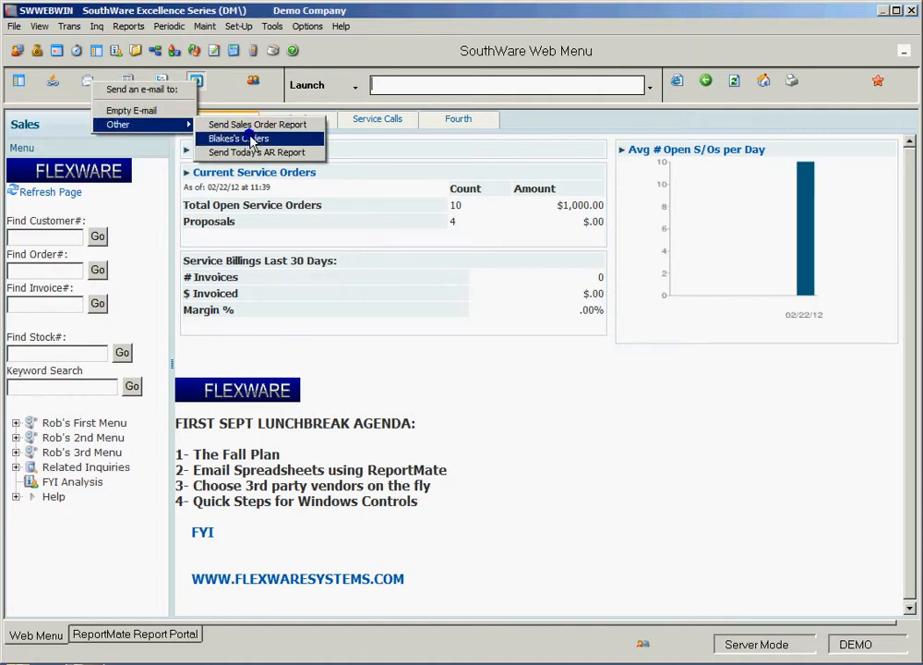
pyautogui.click(237, 137)
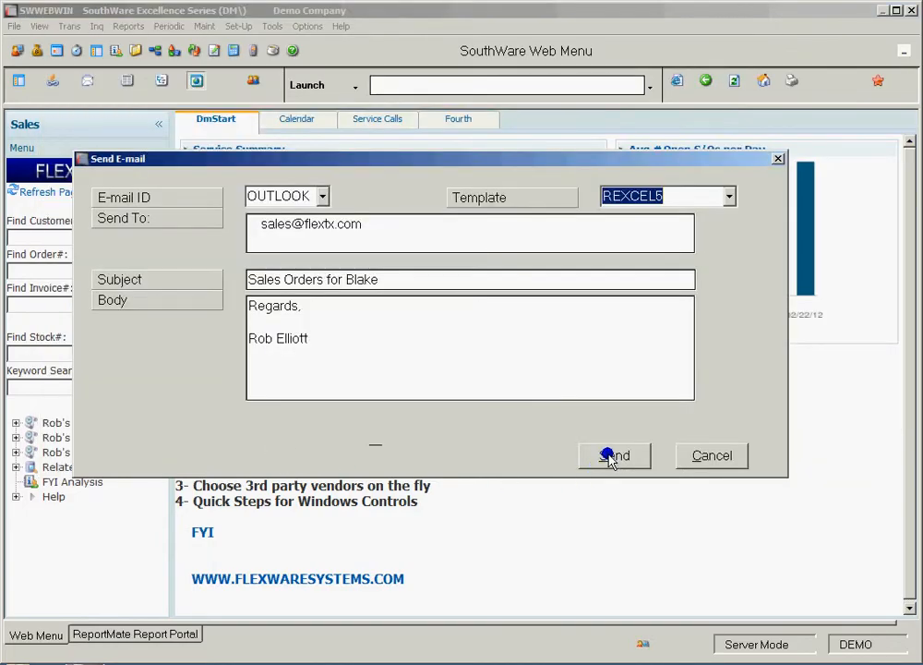
pyautogui.click(613, 454)
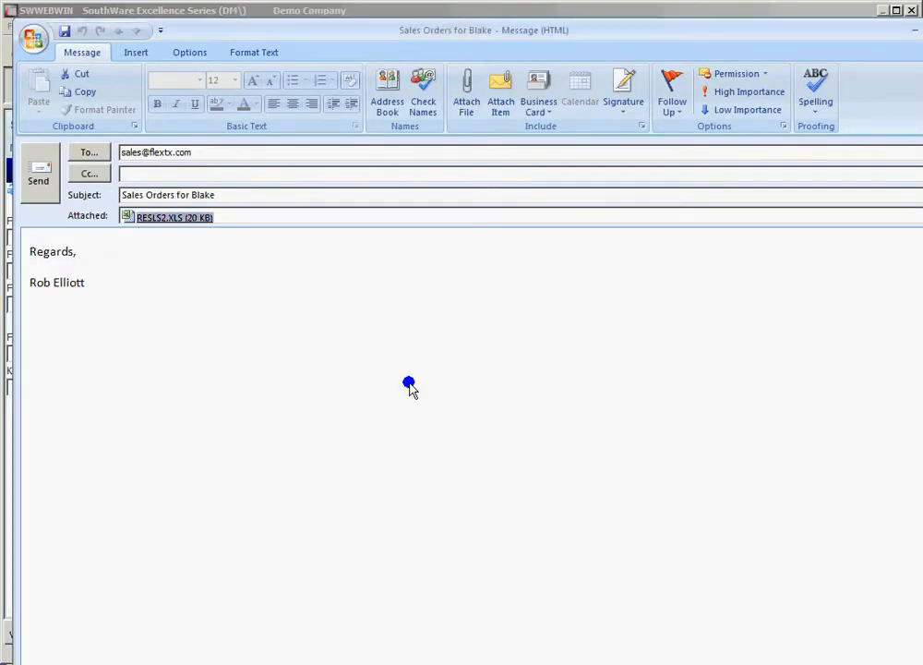
pyautogui.doubleClick(169, 218)
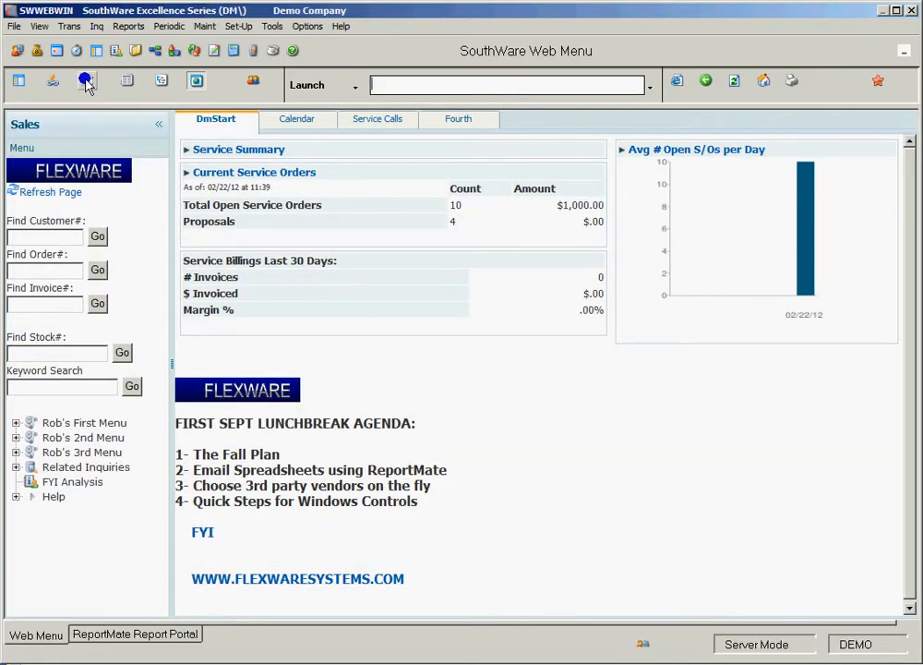
pyautogui.moveTo(85, 77)
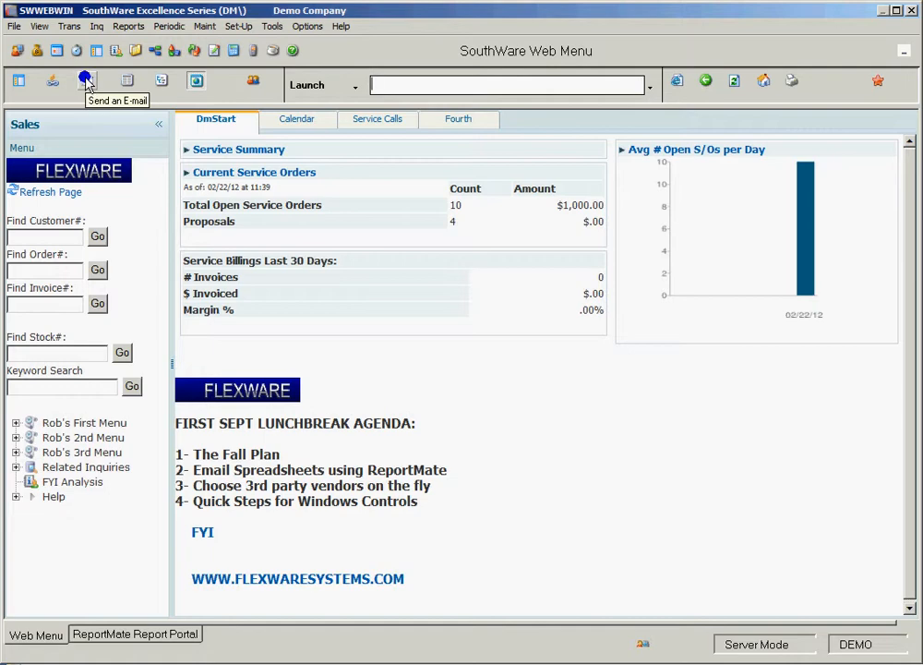
pyautogui.click(83, 75)
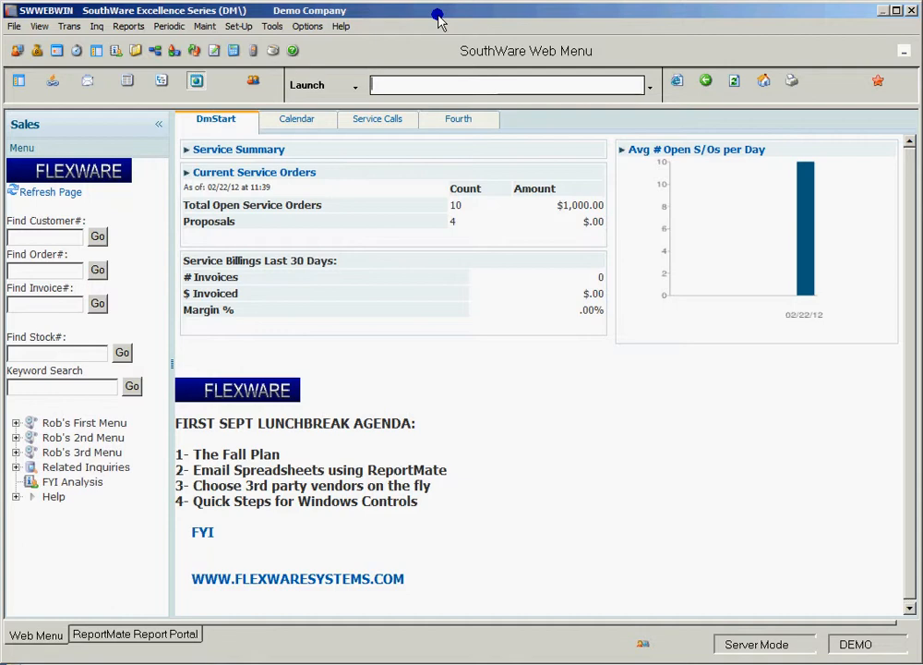
pyautogui.moveTo(405, 30)
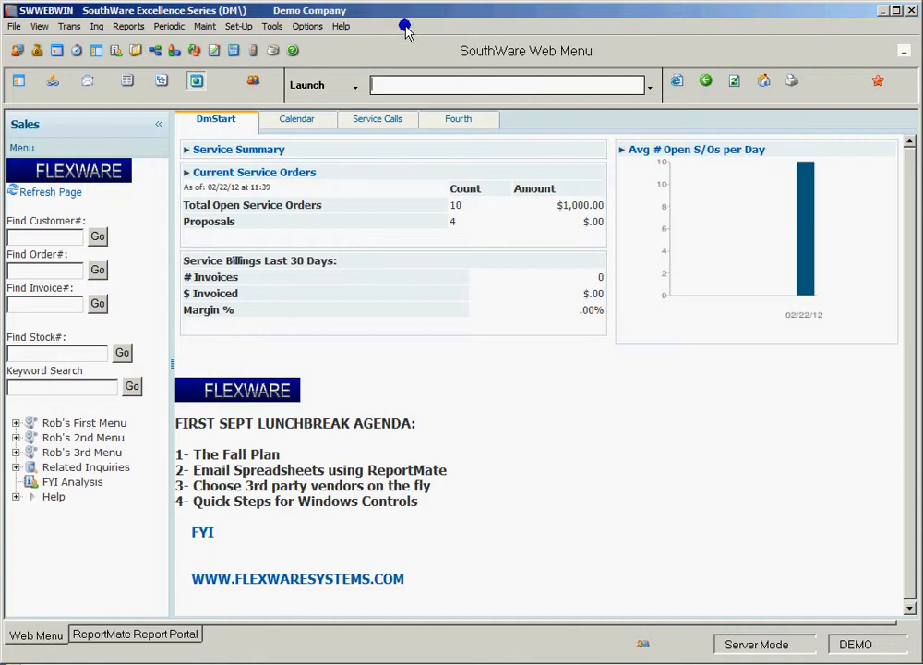